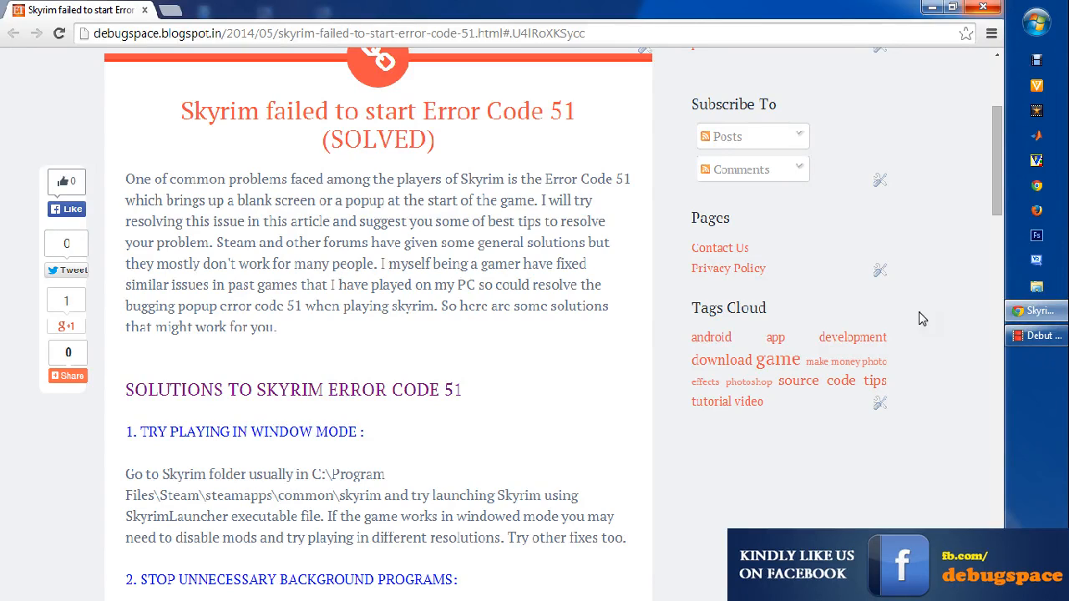
{"action": "mouse_move", "coordinate": [785, 6]}
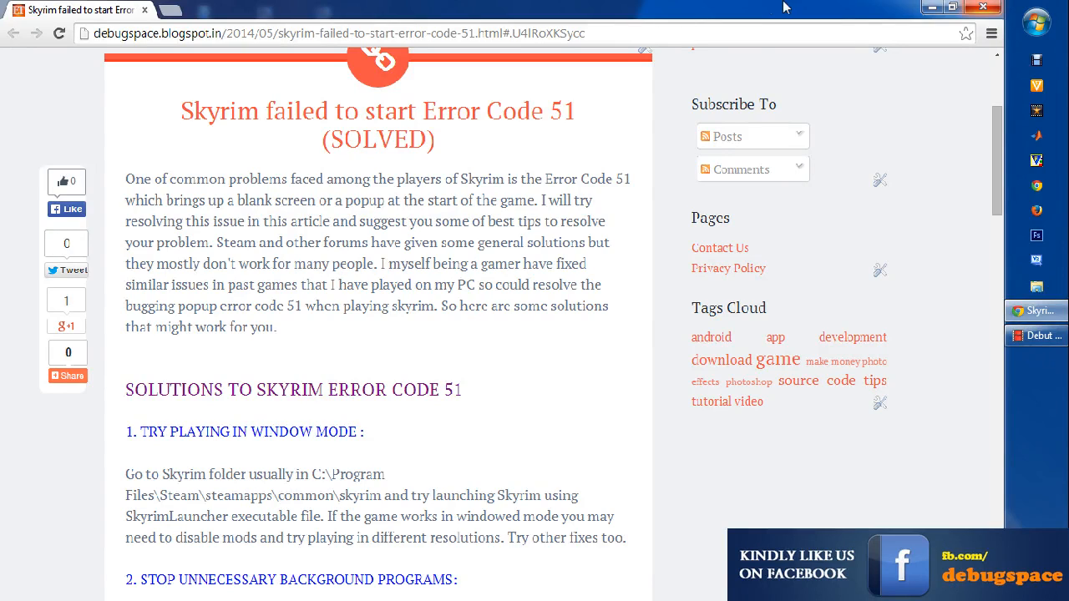
{"action": "mouse_move", "coordinate": [656, 245]}
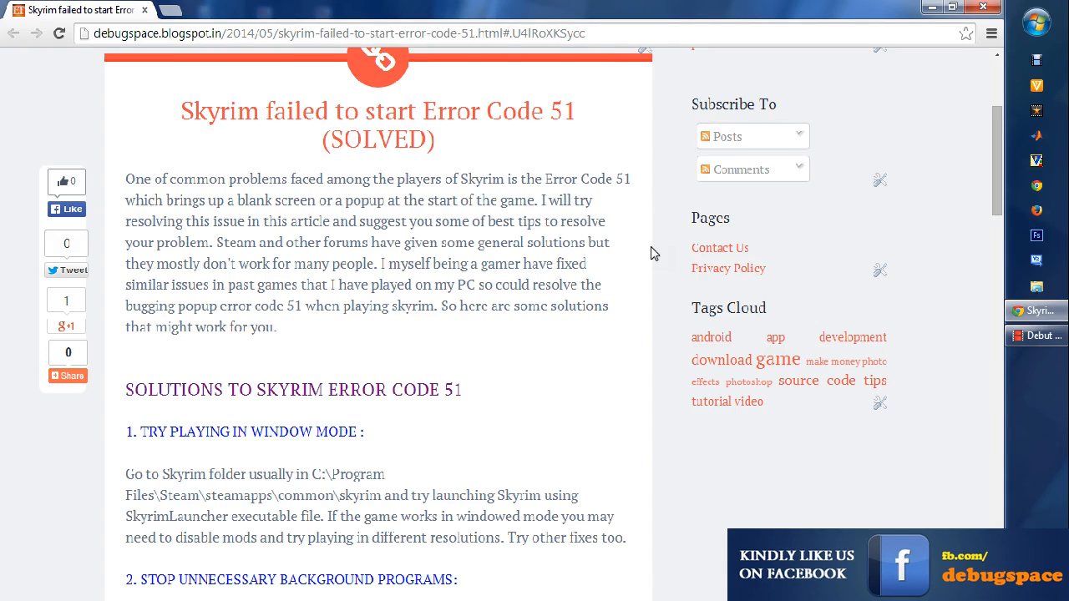
Scroll the article to its first fixes: window mode, closing background programs, downgrading graphics drivers.
{"action": "scroll", "scroll_direction": "down", "scroll_amount": 3}
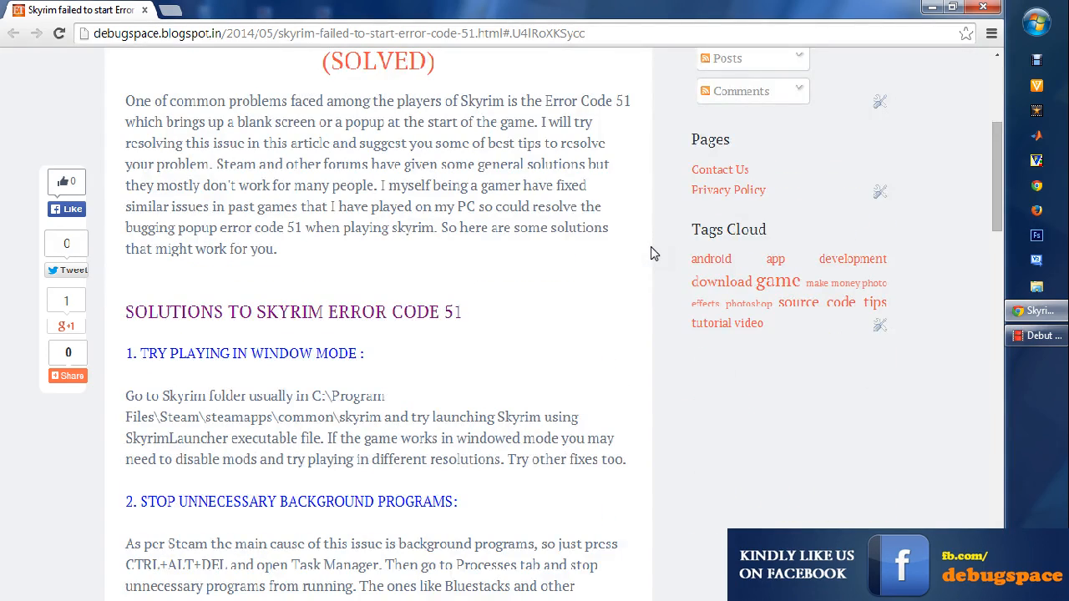
{"action": "scroll", "scroll_direction": "down", "scroll_amount": 3}
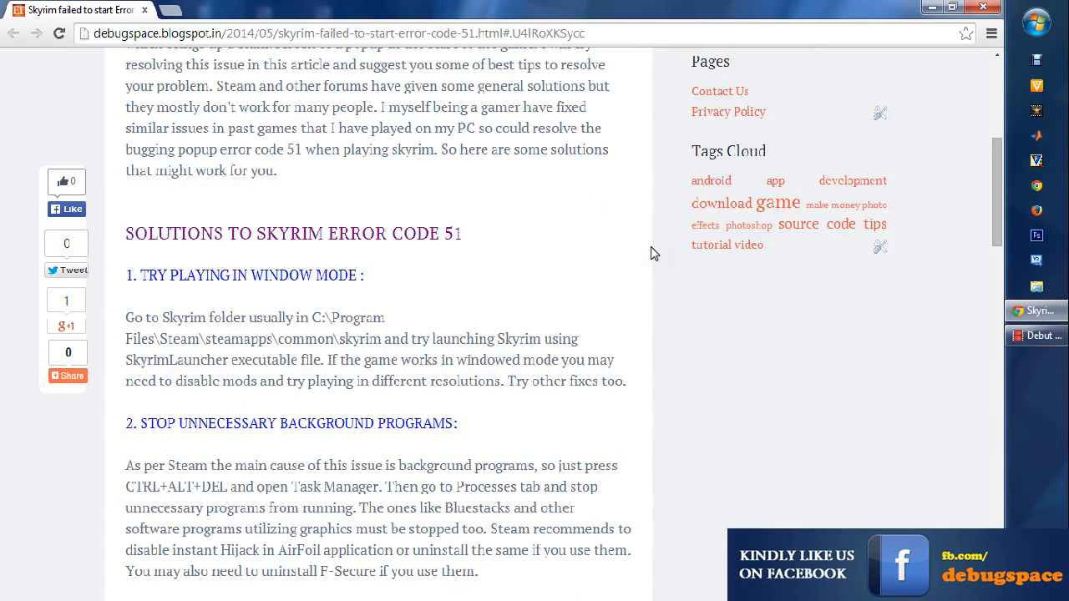
{"action": "scroll", "scroll_direction": "down", "scroll_amount": 3}
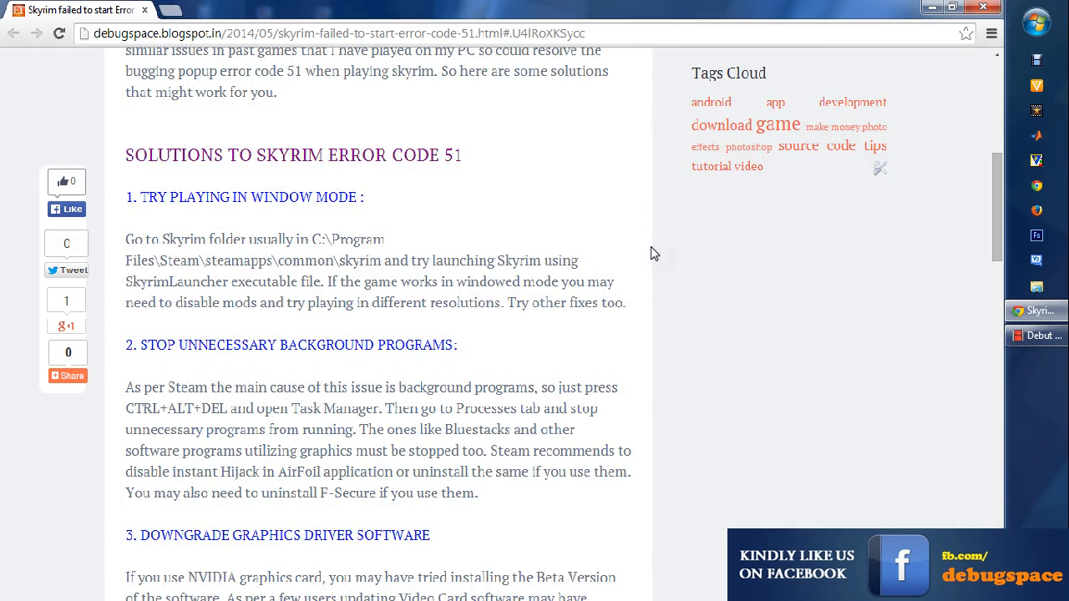
{"action": "scroll", "scroll_direction": "up", "scroll_amount": 3}
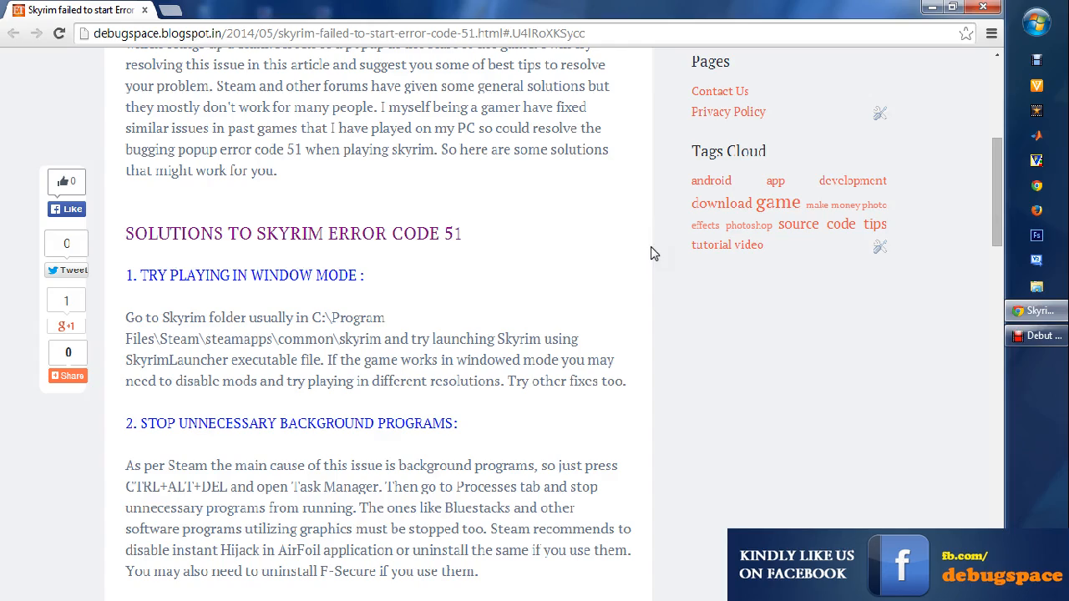
{"action": "scroll", "scroll_direction": "down", "scroll_amount": 3}
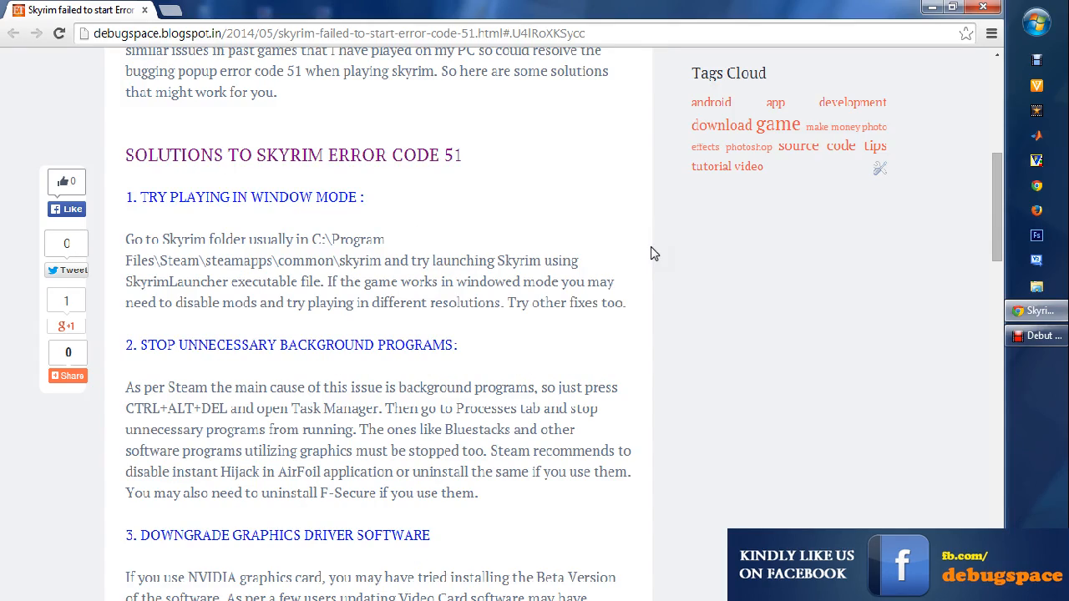
{"action": "scroll", "scroll_direction": "down", "scroll_amount": 3}
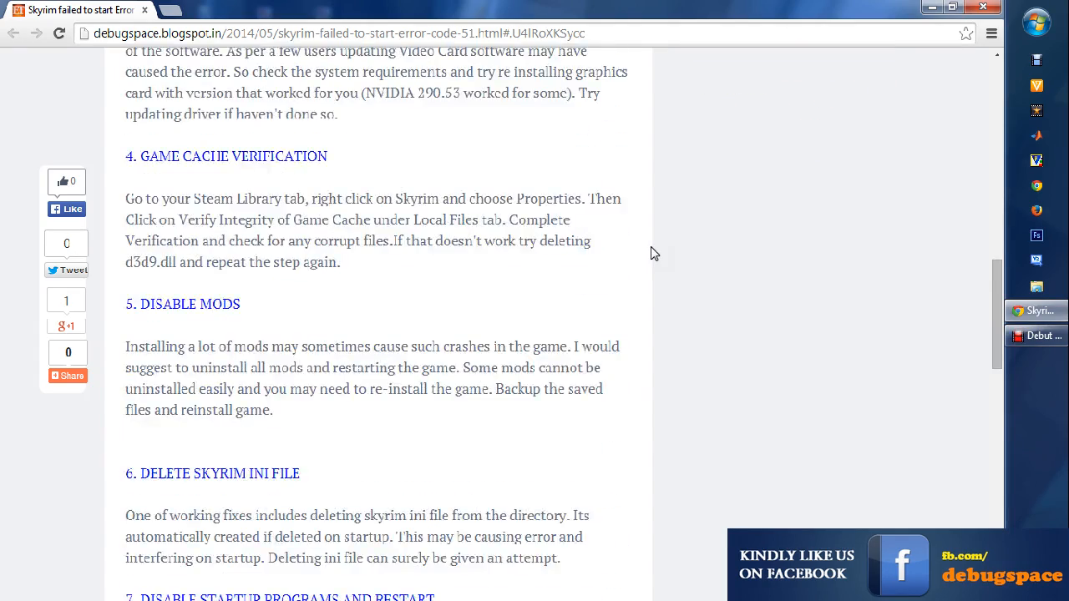
{"action": "scroll", "scroll_direction": "up", "scroll_amount": 3}
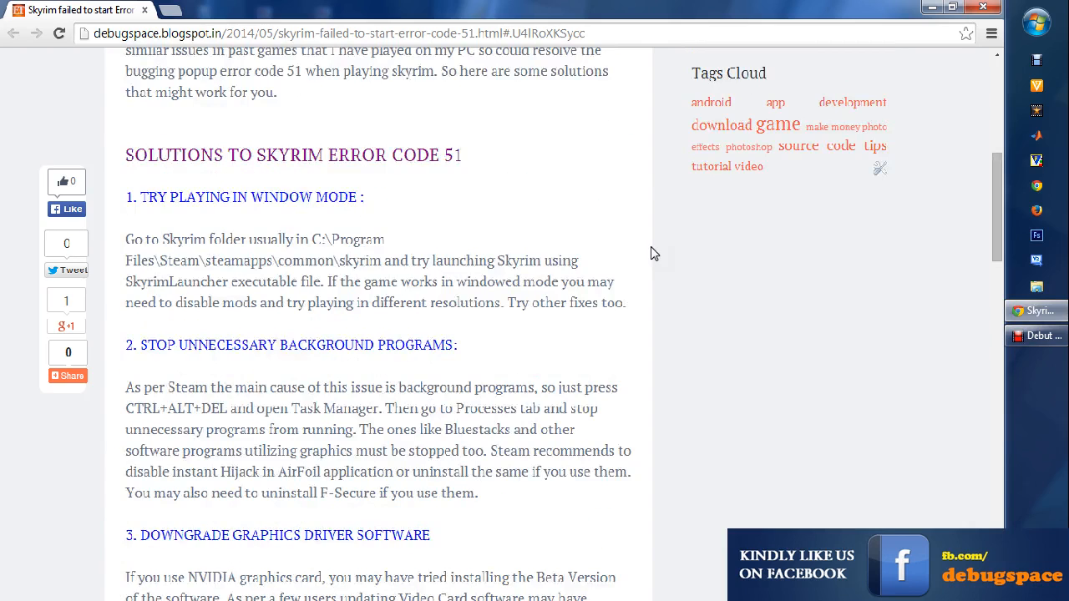
{"action": "scroll", "scroll_direction": "down", "scroll_amount": 3}
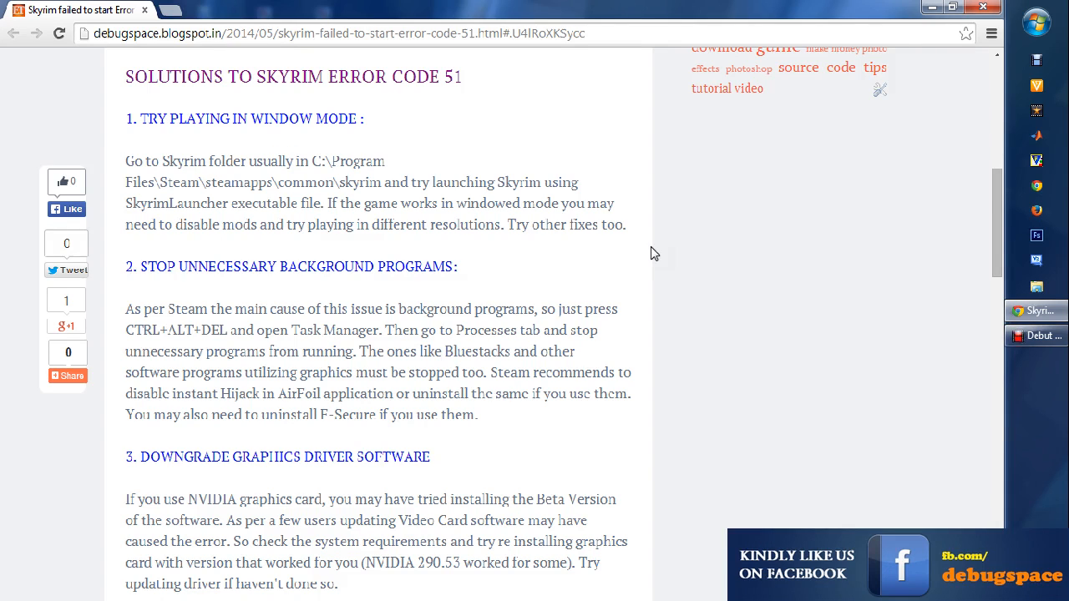
{"action": "mouse_move", "coordinate": [350, 259]}
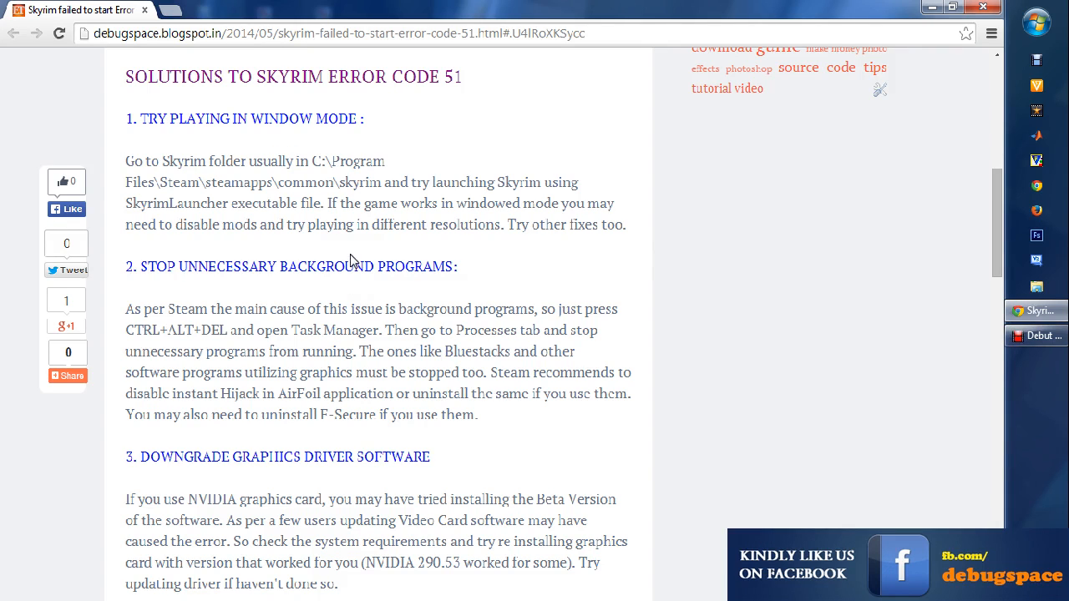
{"action": "mouse_move", "coordinate": [460, 190]}
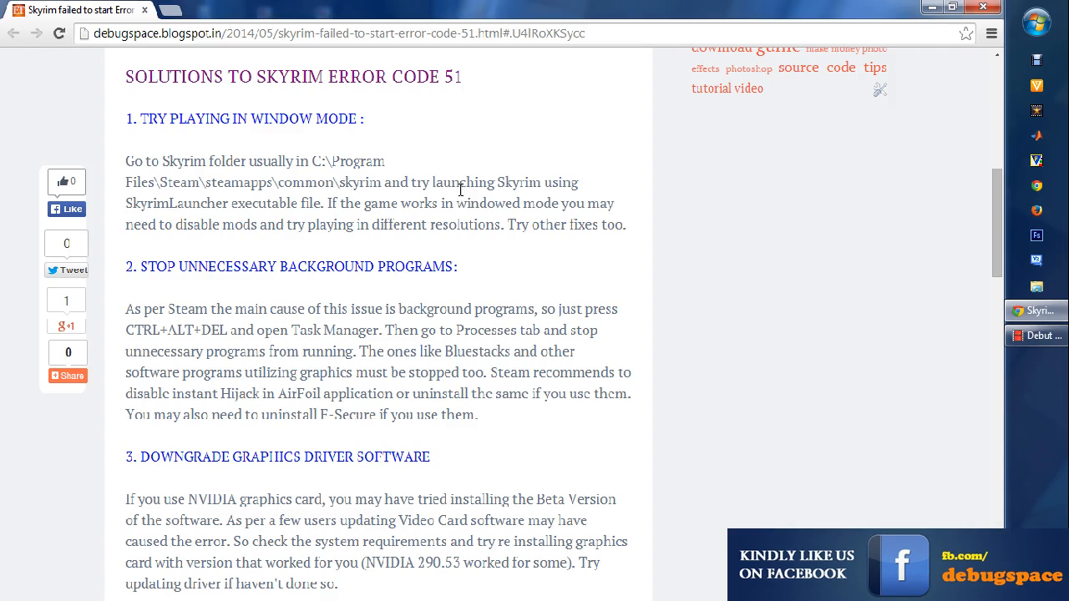
Open System Configuration and browse its Startup items and Services list.
{"action": "left_click", "coordinate": [1035, 22]}
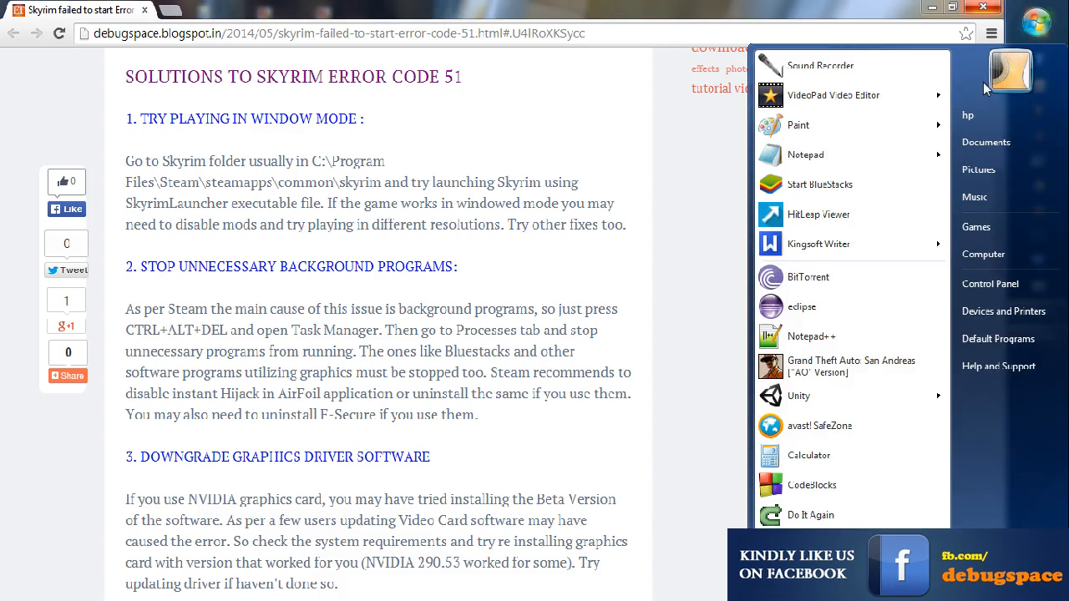
{"action": "left_click", "coordinate": [990, 284]}
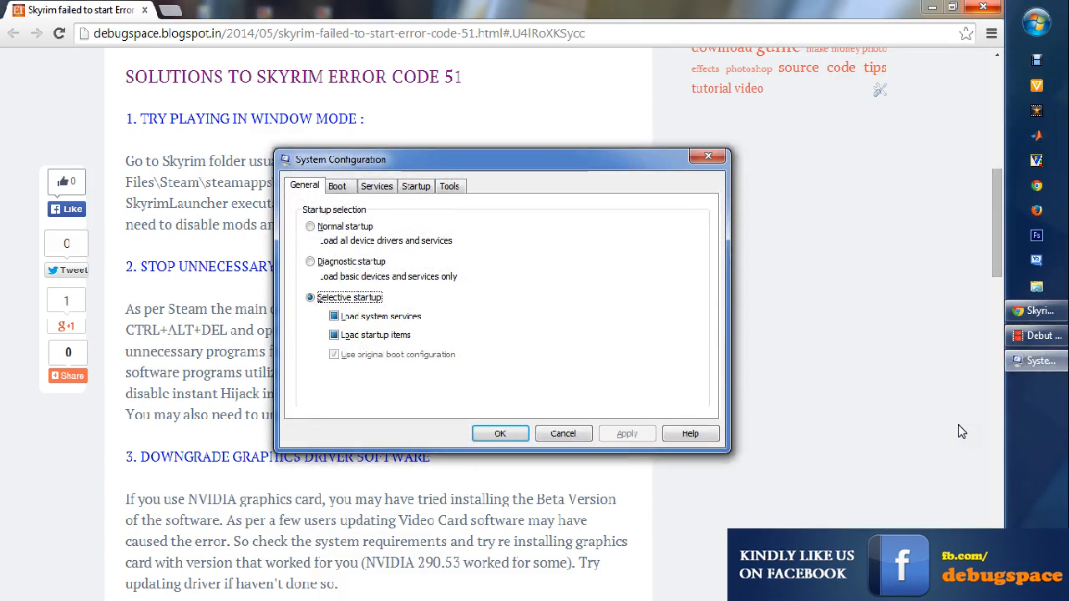
{"action": "left_click", "coordinate": [416, 186]}
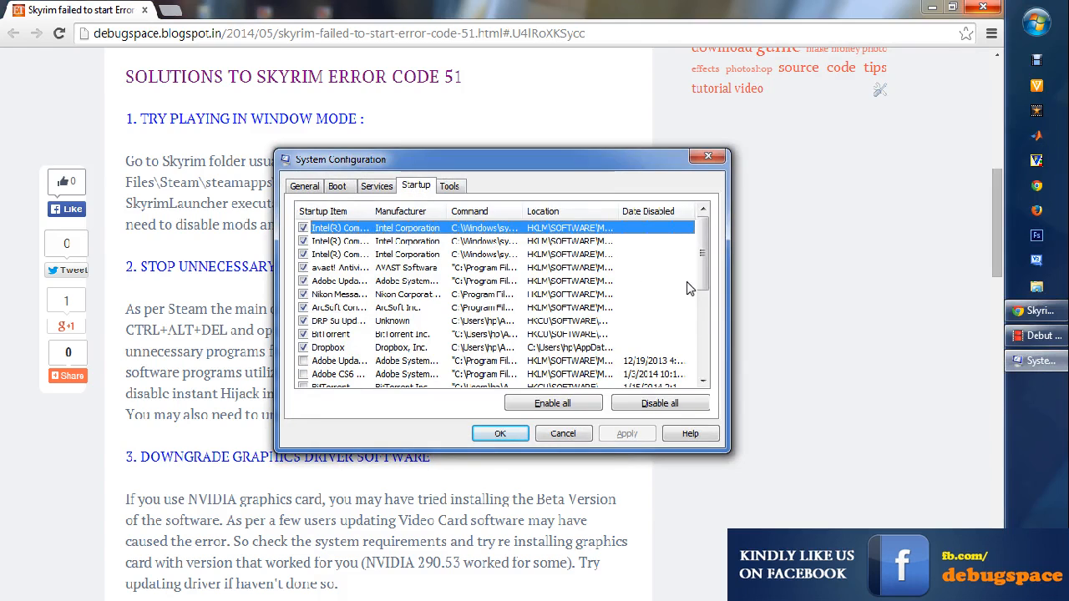
{"action": "mouse_move", "coordinate": [691, 275]}
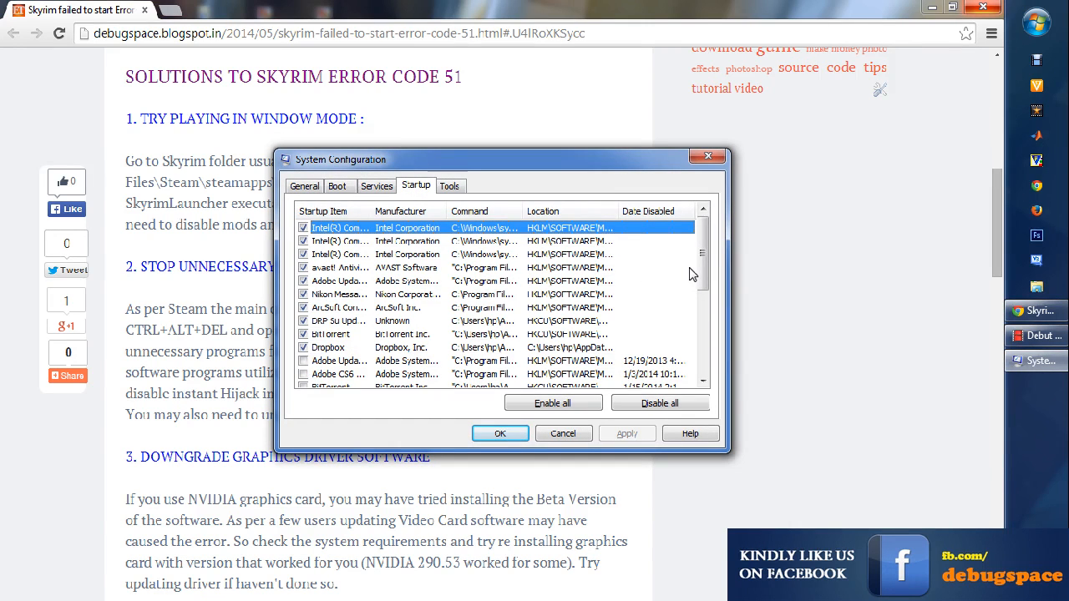
{"action": "scroll", "scroll_direction": "down", "scroll_amount": 3}
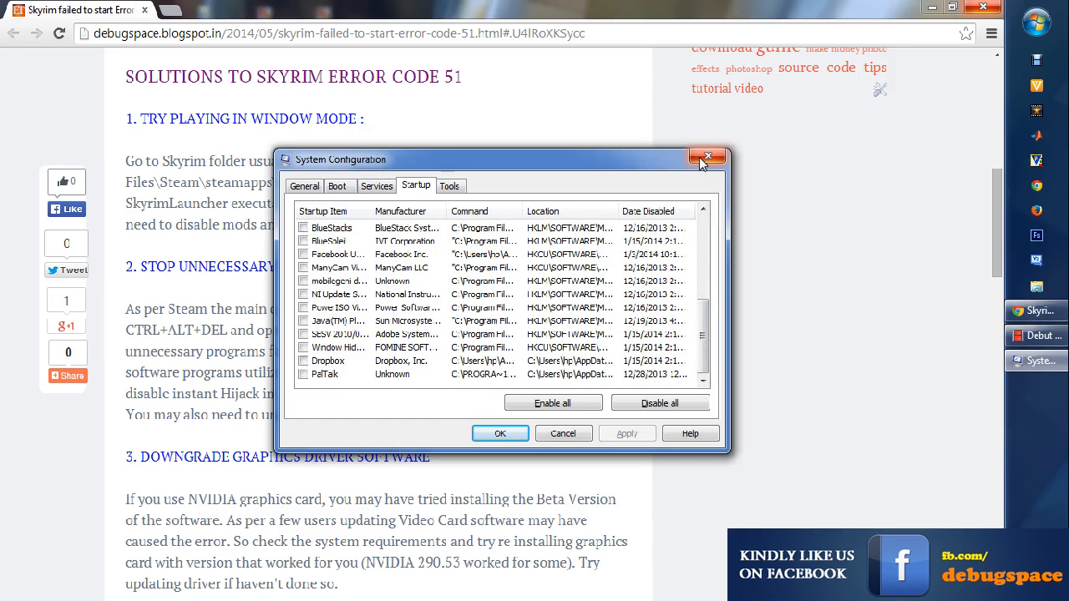
{"action": "mouse_move", "coordinate": [296, 265]}
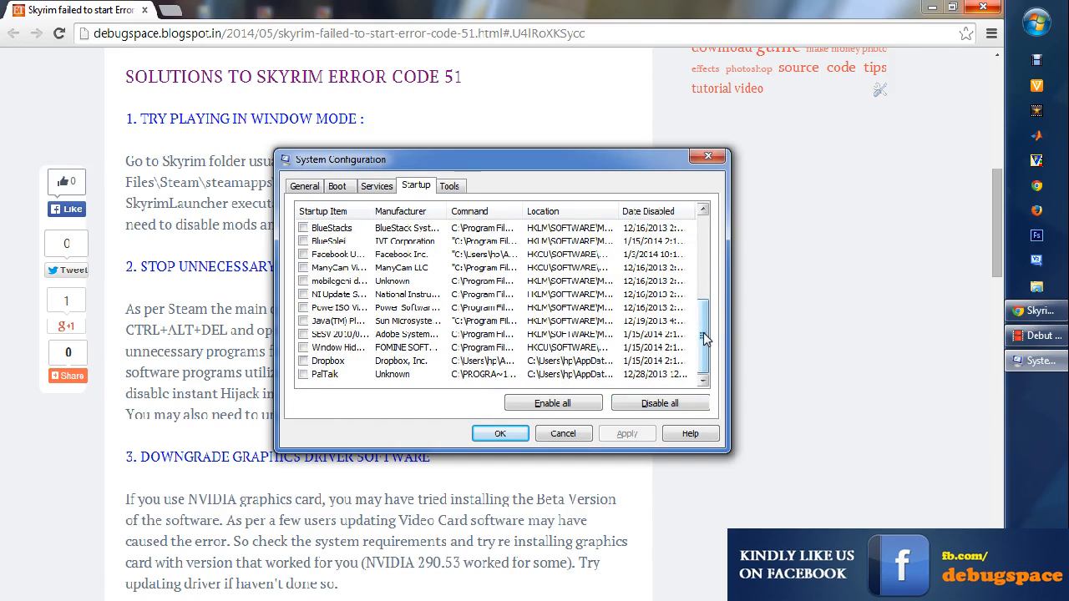
{"action": "mouse_move", "coordinate": [569, 451]}
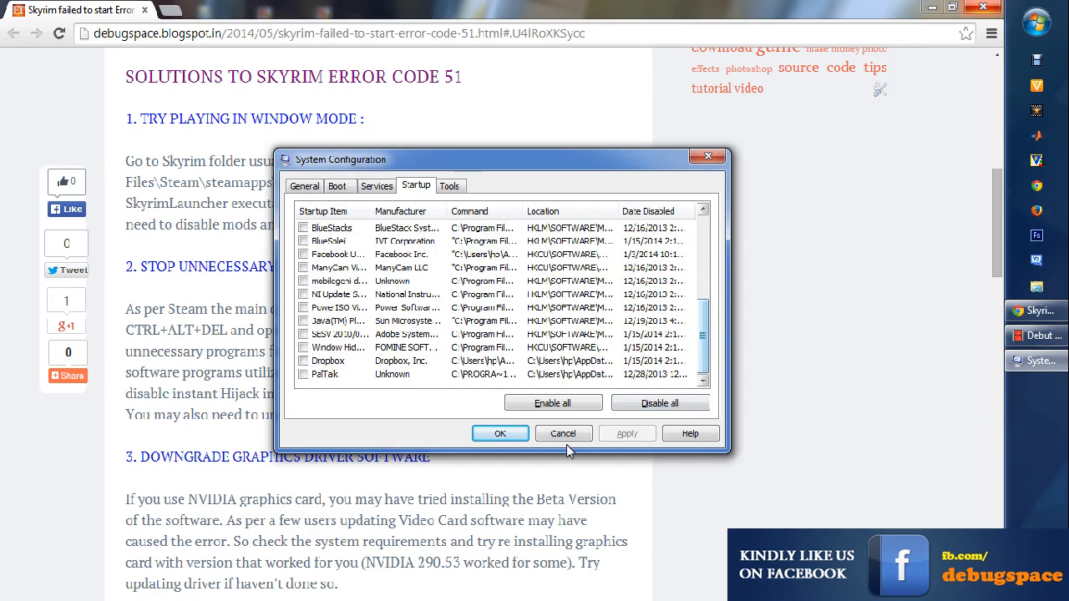
{"action": "left_click", "coordinate": [376, 185]}
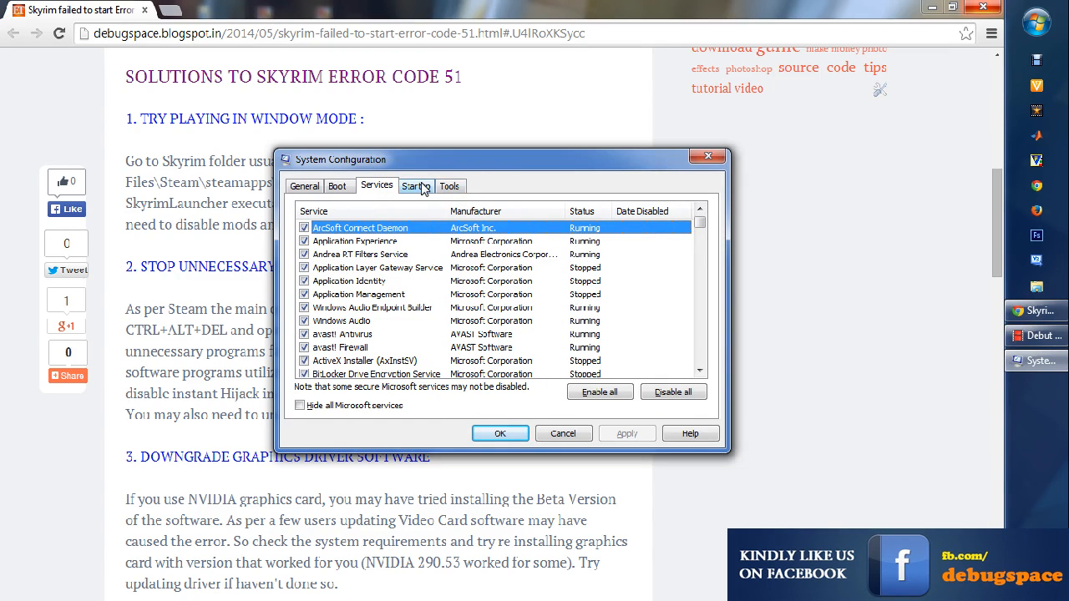
{"action": "left_click", "coordinate": [415, 185]}
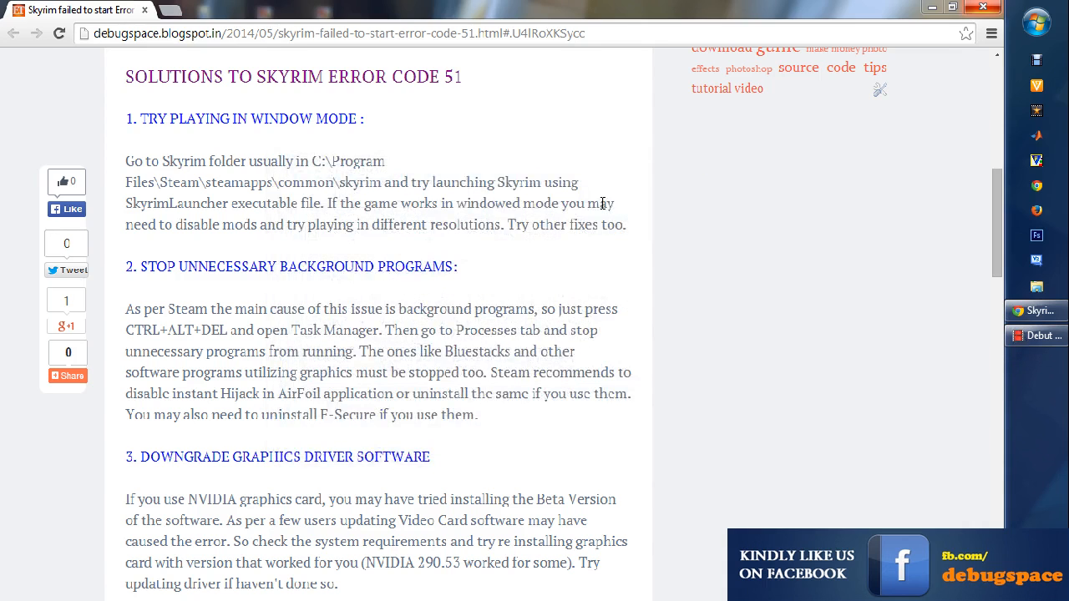
{"action": "mouse_move", "coordinate": [373, 397]}
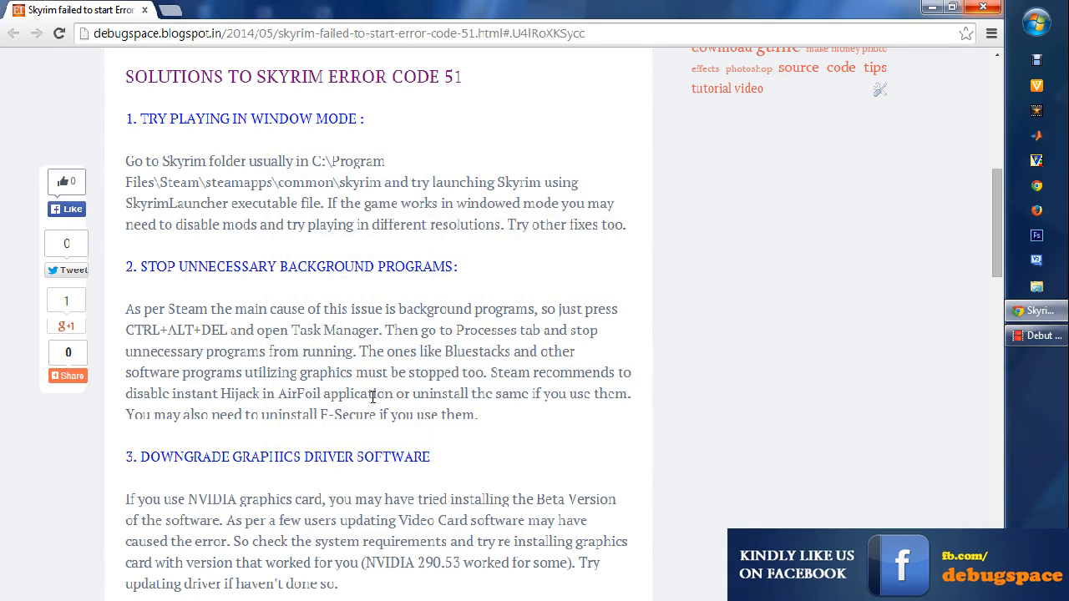
Scroll further down to the game cache verification and disable-mods solutions.
{"action": "scroll", "scroll_direction": "down", "scroll_amount": 3}
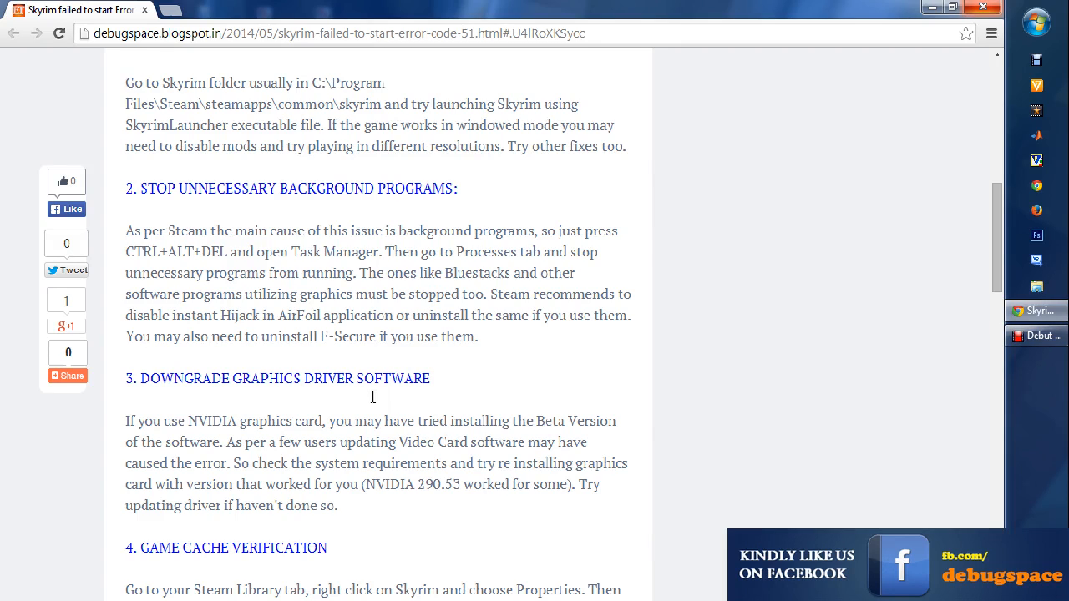
{"action": "scroll", "scroll_direction": "down", "scroll_amount": 3}
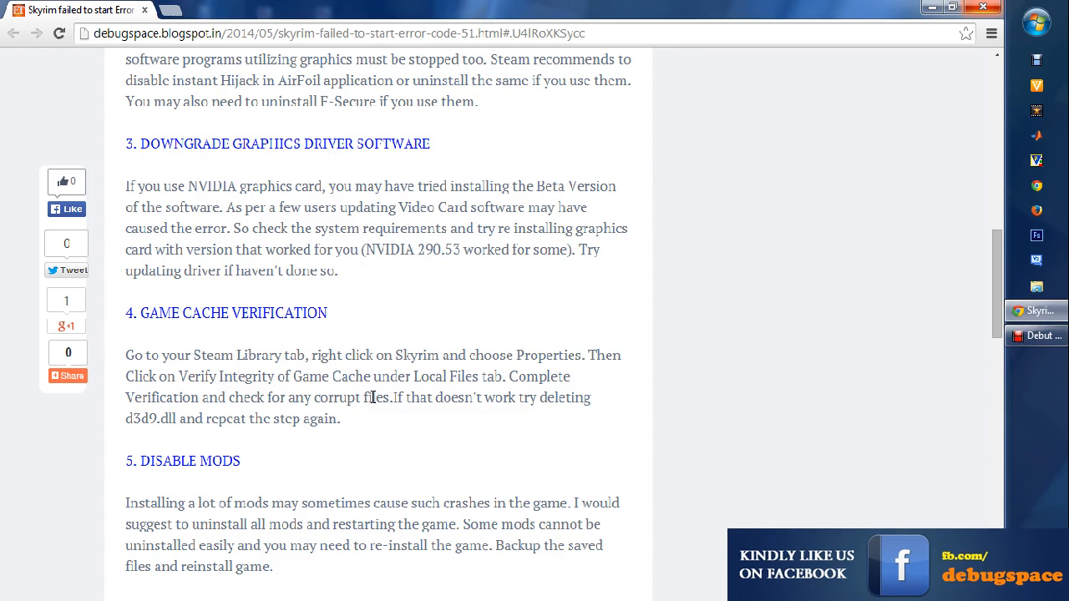
{"action": "mouse_move", "coordinate": [443, 171]}
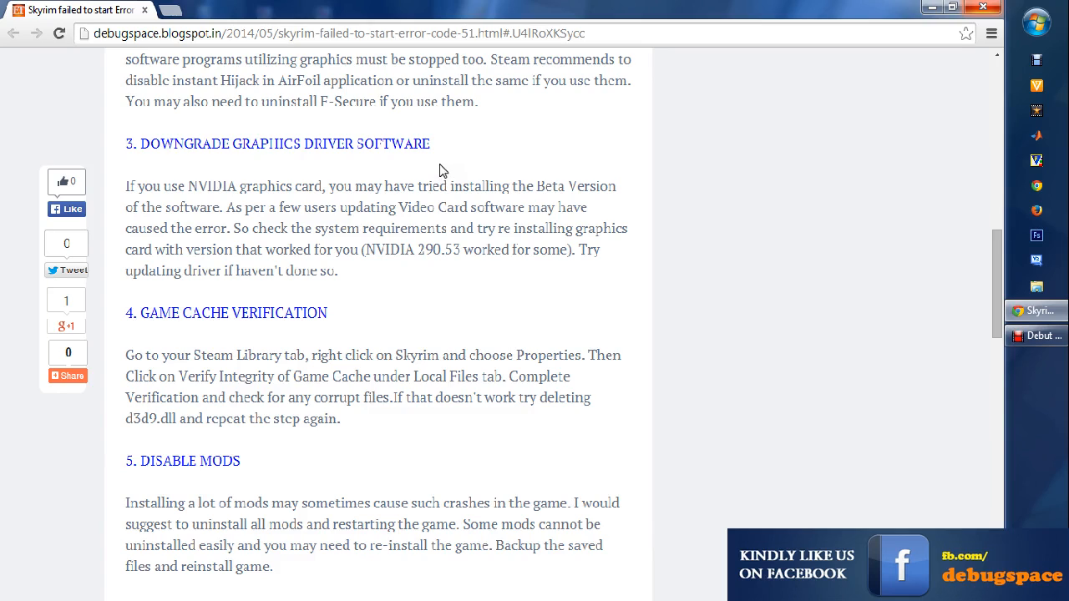
{"action": "mouse_move", "coordinate": [445, 159]}
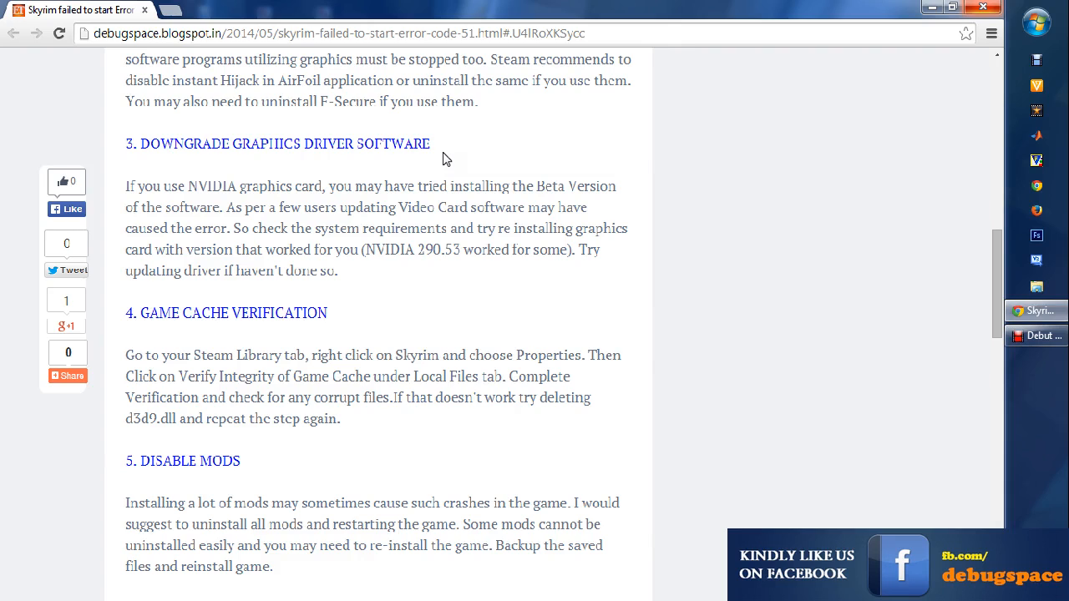
{"action": "scroll", "scroll_direction": "down", "scroll_amount": 3}
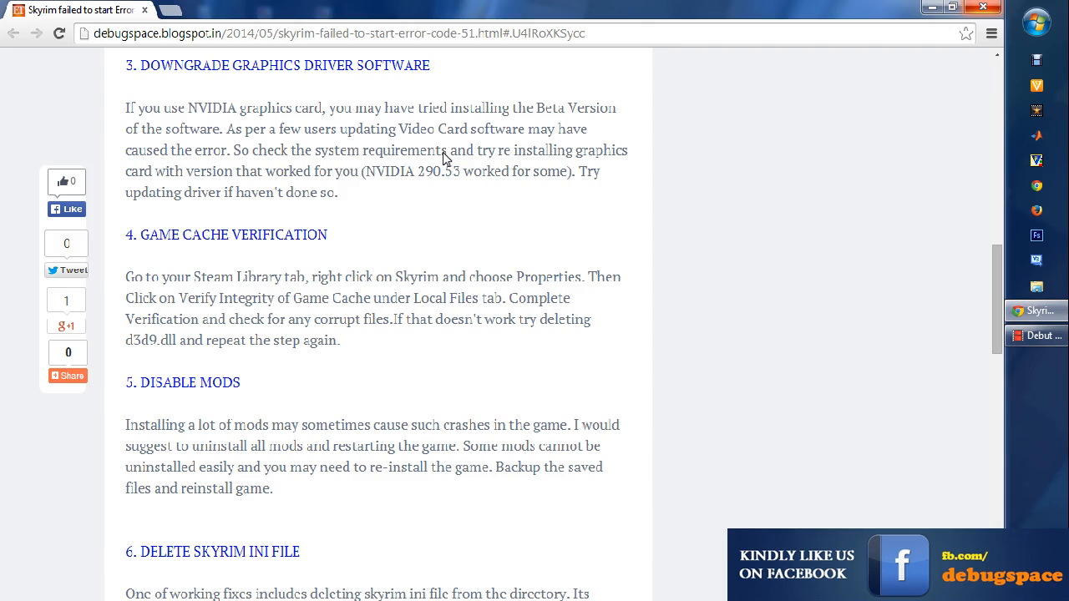
{"action": "scroll", "scroll_direction": "down", "scroll_amount": 3}
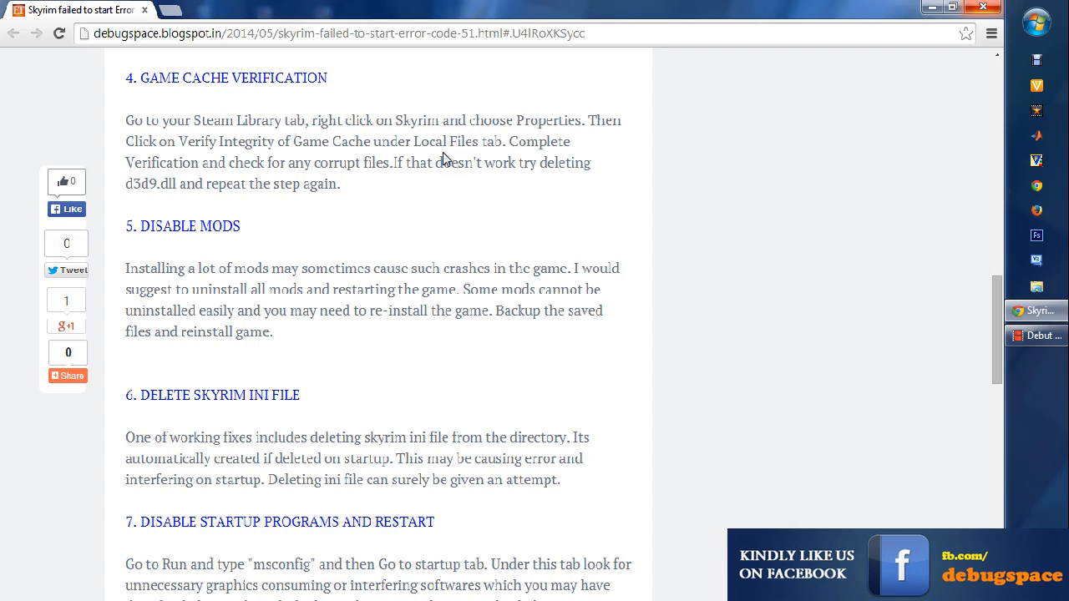
{"action": "scroll", "scroll_direction": "down", "scroll_amount": 3}
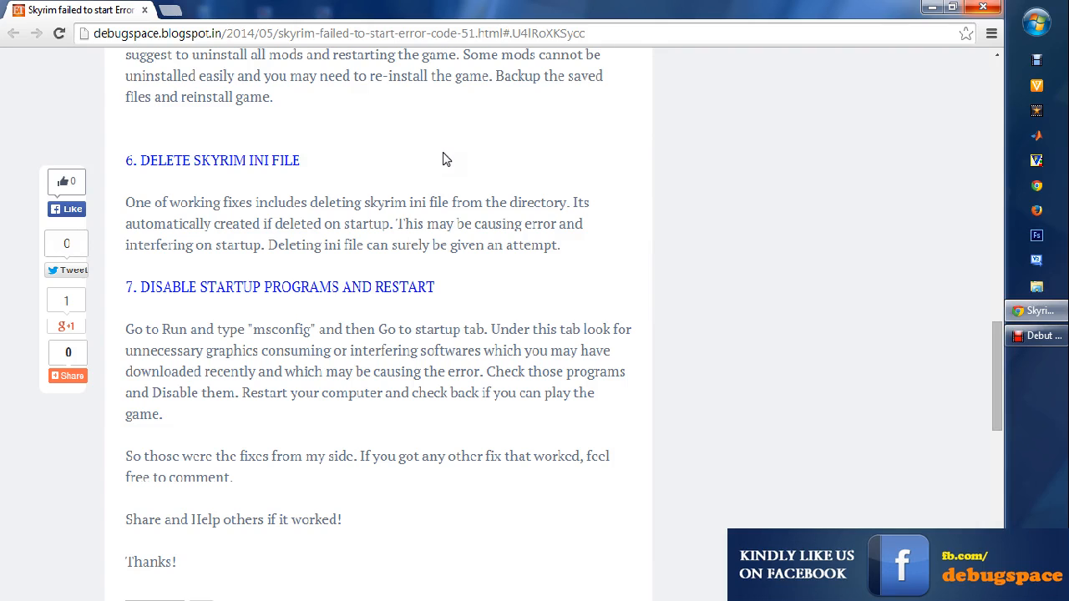
{"action": "scroll", "scroll_direction": "up", "scroll_amount": 3}
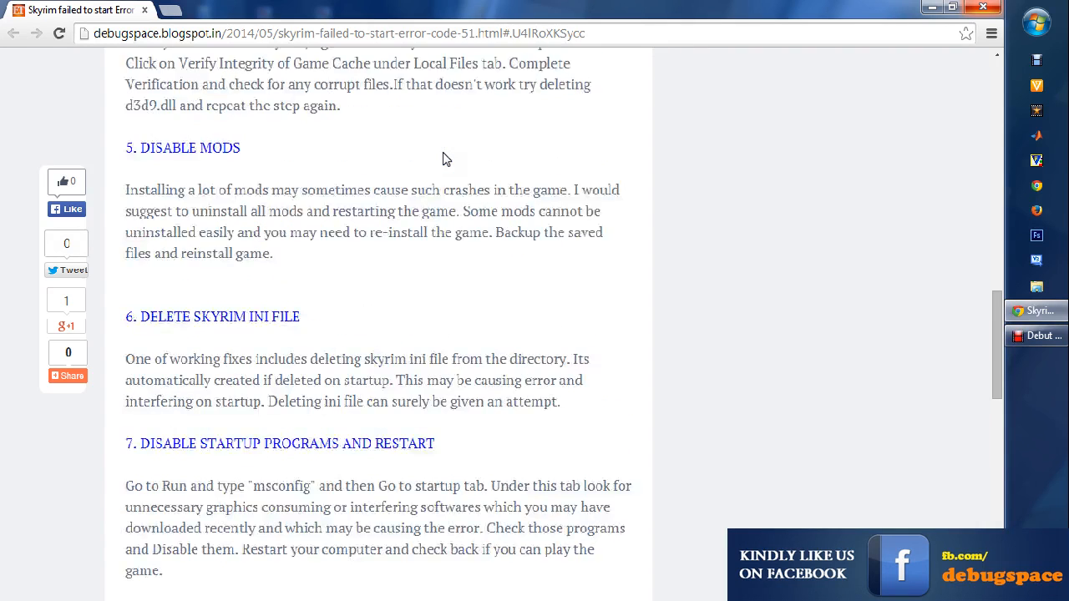
{"action": "scroll", "scroll_direction": "up", "scroll_amount": 3}
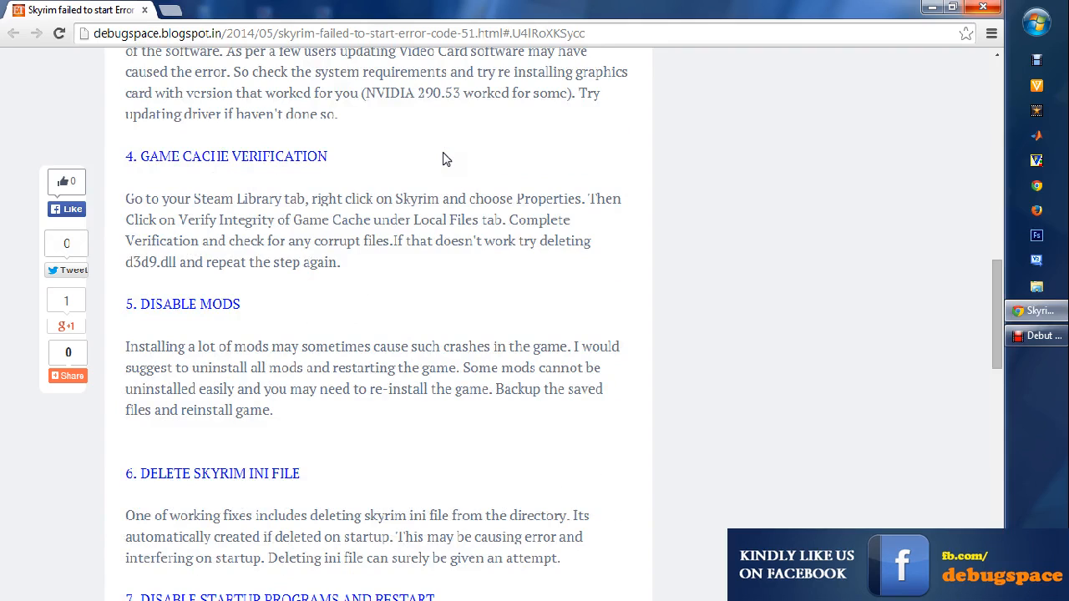
{"action": "scroll", "scroll_direction": "up", "scroll_amount": 3}
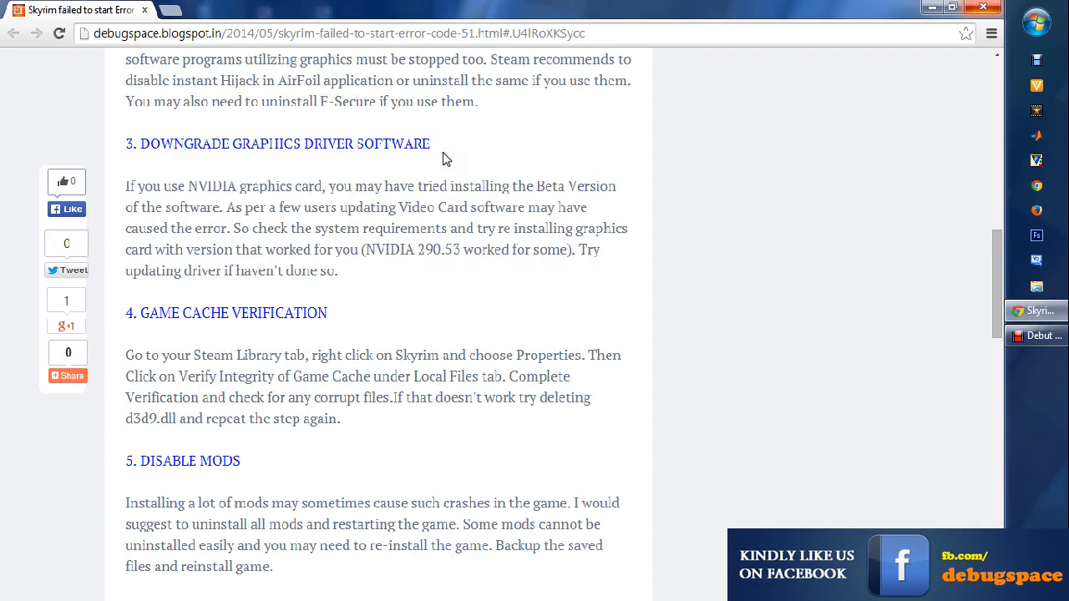